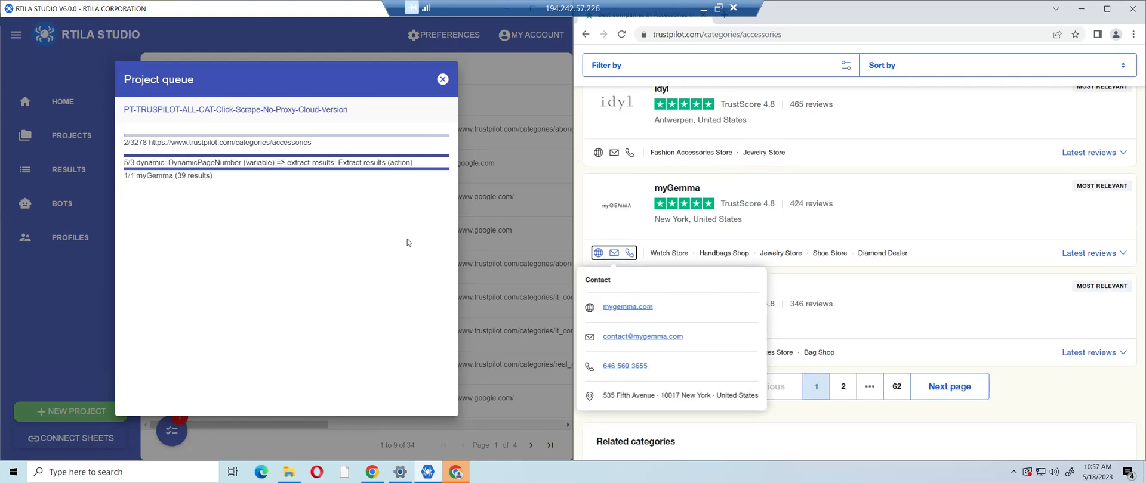
Let the bot extract page 1 accessories contacts to 40 results and take its screenshot.
{"action": "scroll", "scroll_direction": "down", "scroll_amount": 3}
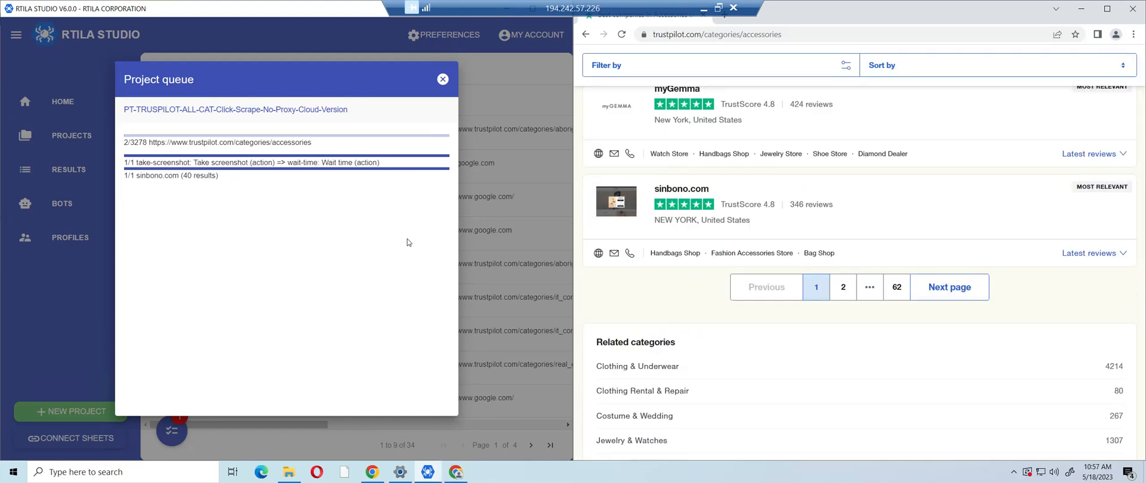
Let the 'Click on Next Page' event load page 2 with results 21–40.
{"action": "left_click", "coordinate": [948, 286]}
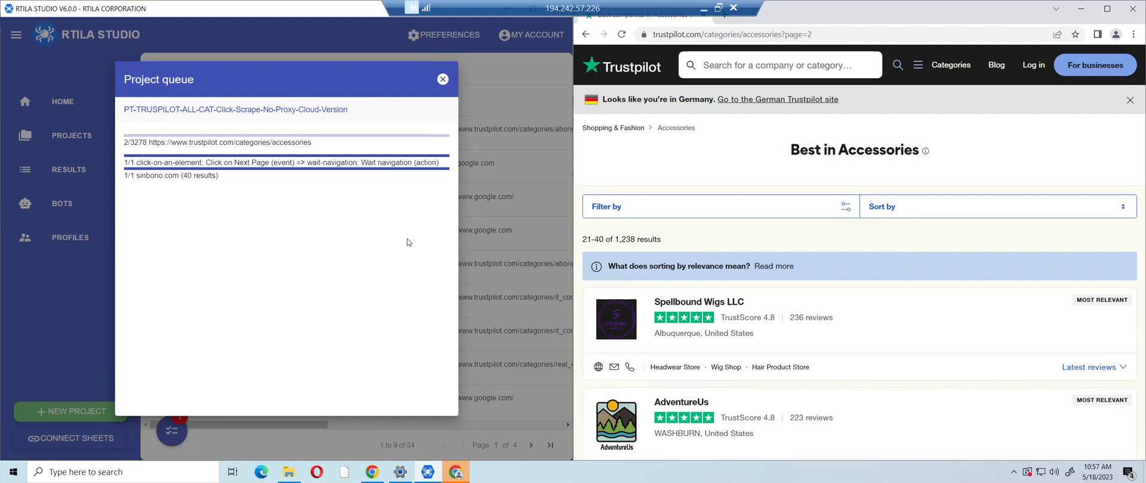
{"action": "mouse_move", "coordinate": [195, 206]}
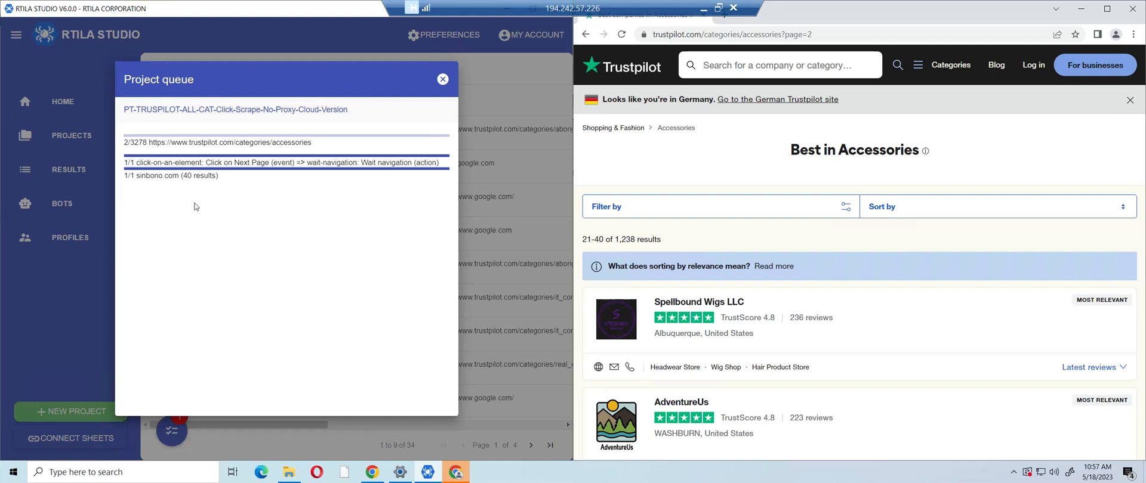